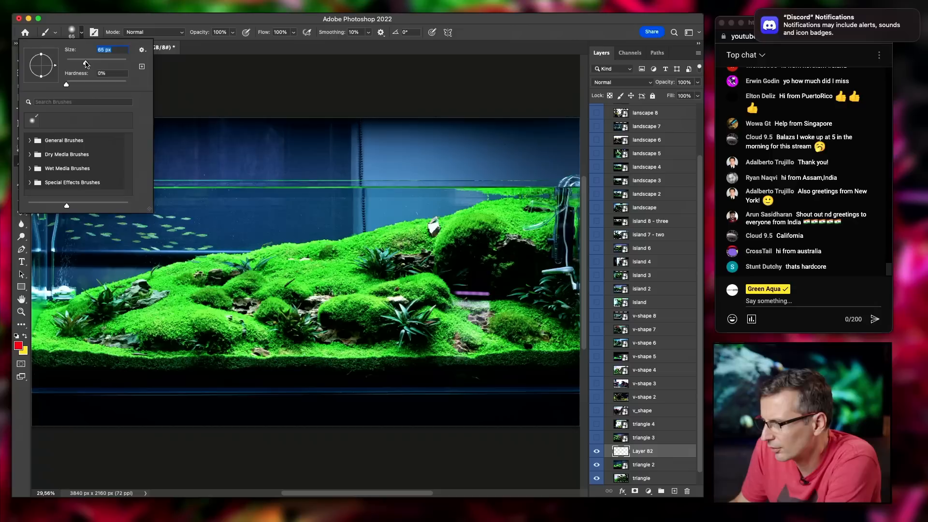
- Adjust the Brush size for drawing red annotation lines on the landscape aquascape
drag(56, 335, 517, 222)
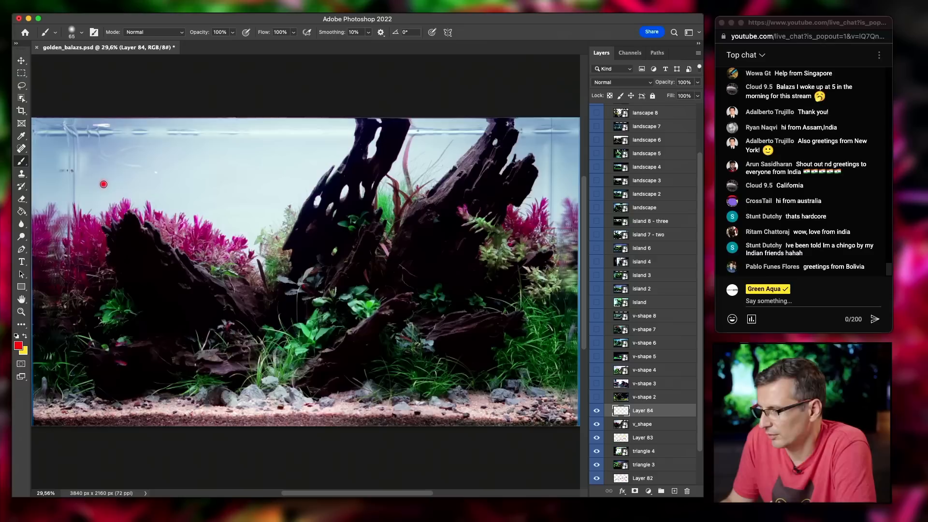
- Paint a red horizontal annotation line across the driftwood and pink-plant aquascape
drag(103, 184, 350, 177)
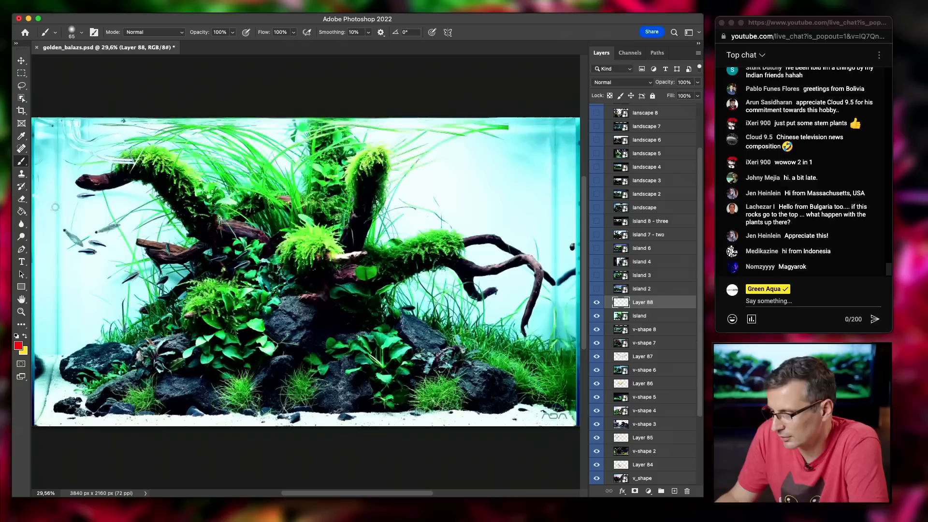
- Draw a red diagonal composition guide over the moss-covered driftwood-on-rocks photo
drag(77, 379, 305, 173)
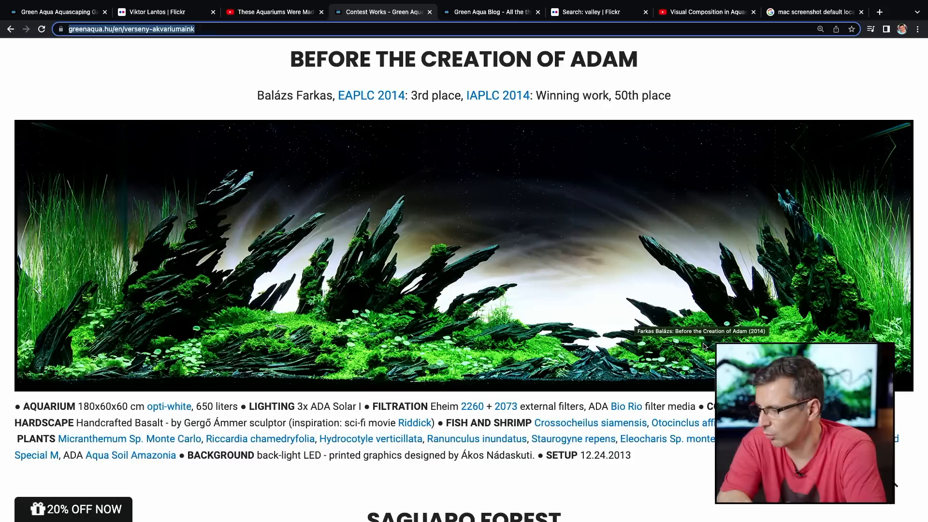
- Scroll the Contest Works page past Remotest Point of Land to Asian Spirit
scroll(down, 3)
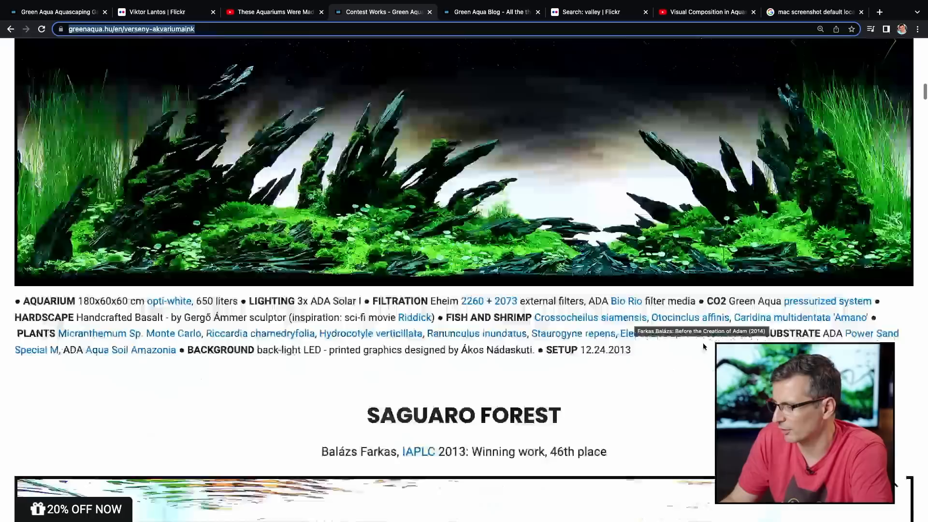
scroll(down, 3)
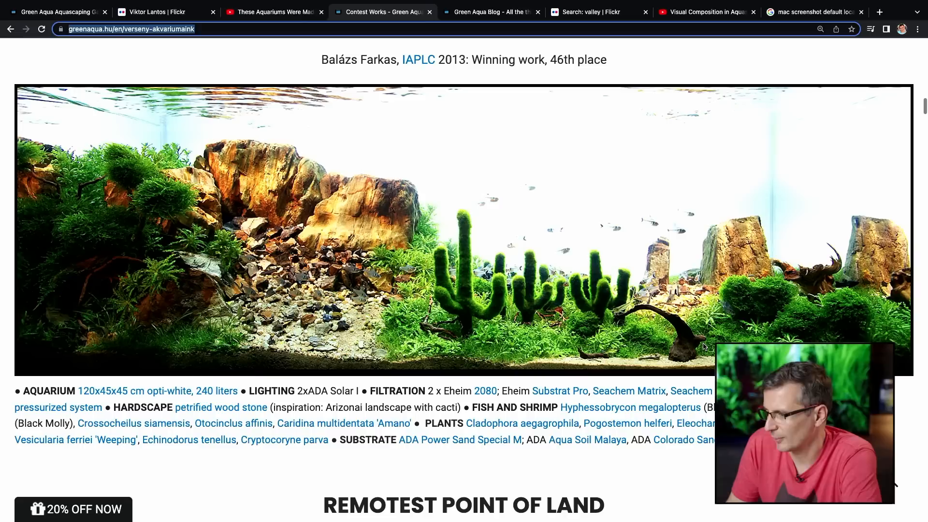
scroll(down, 3)
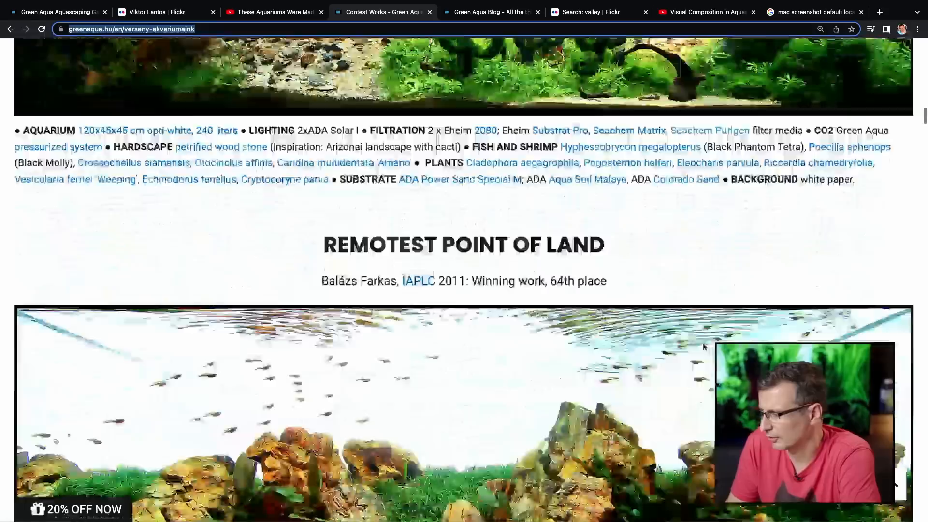
scroll(down, 3)
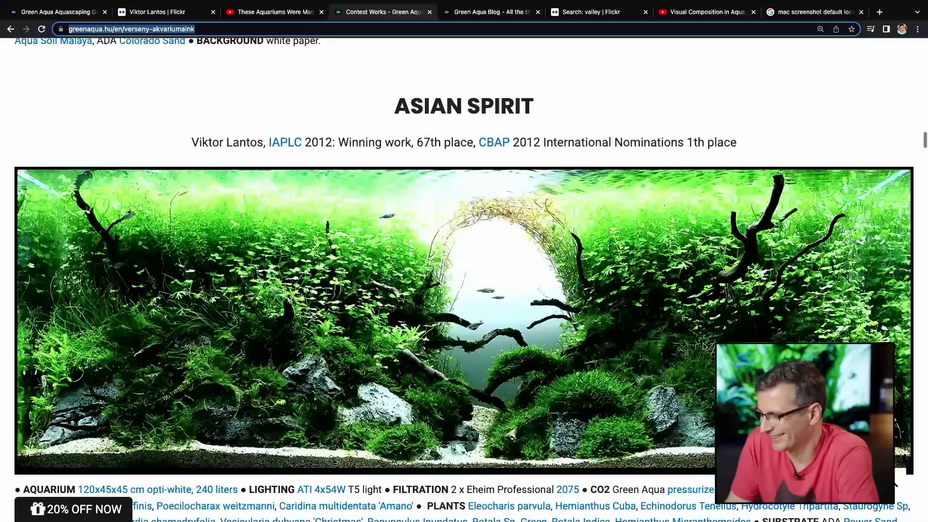
scroll(down, 3)
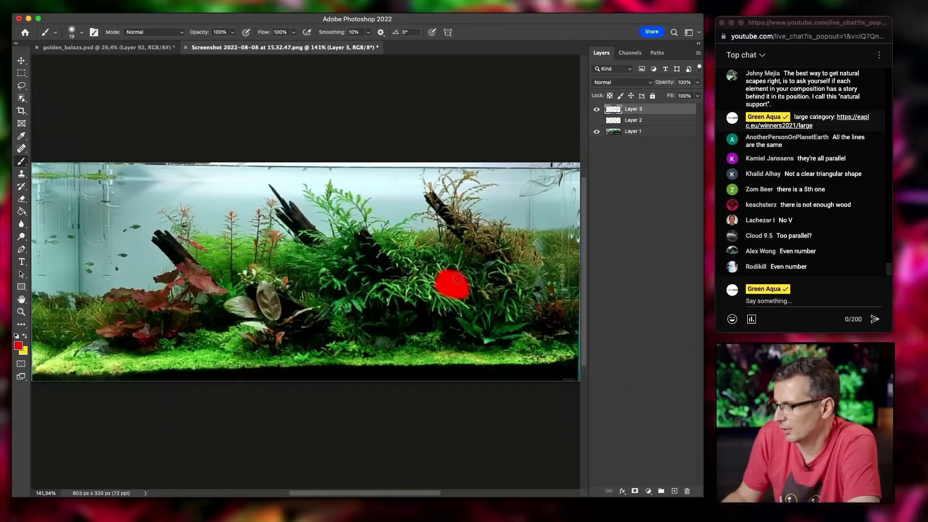
- Paint a red arrow's diagonal head stroke and long shaft pointing toward the right plants
drag(462, 296, 369, 256)
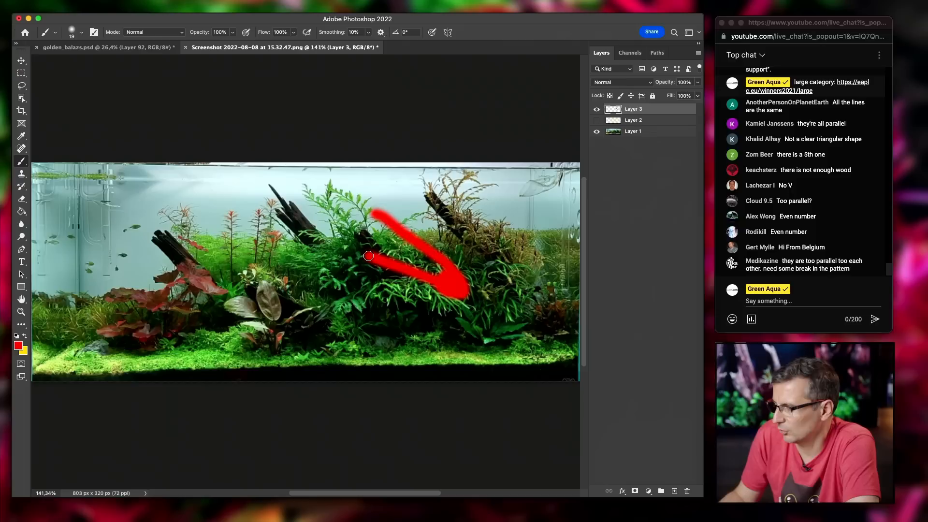
drag(369, 256, 473, 235)
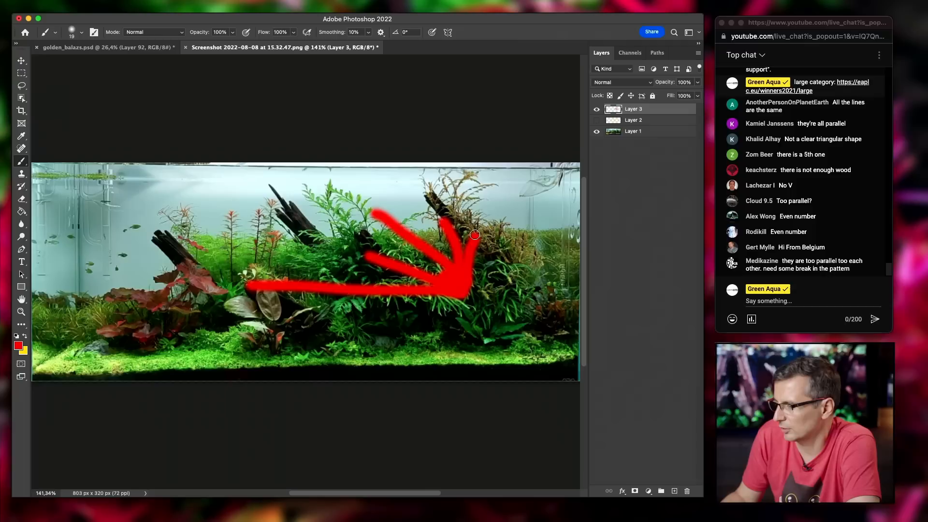